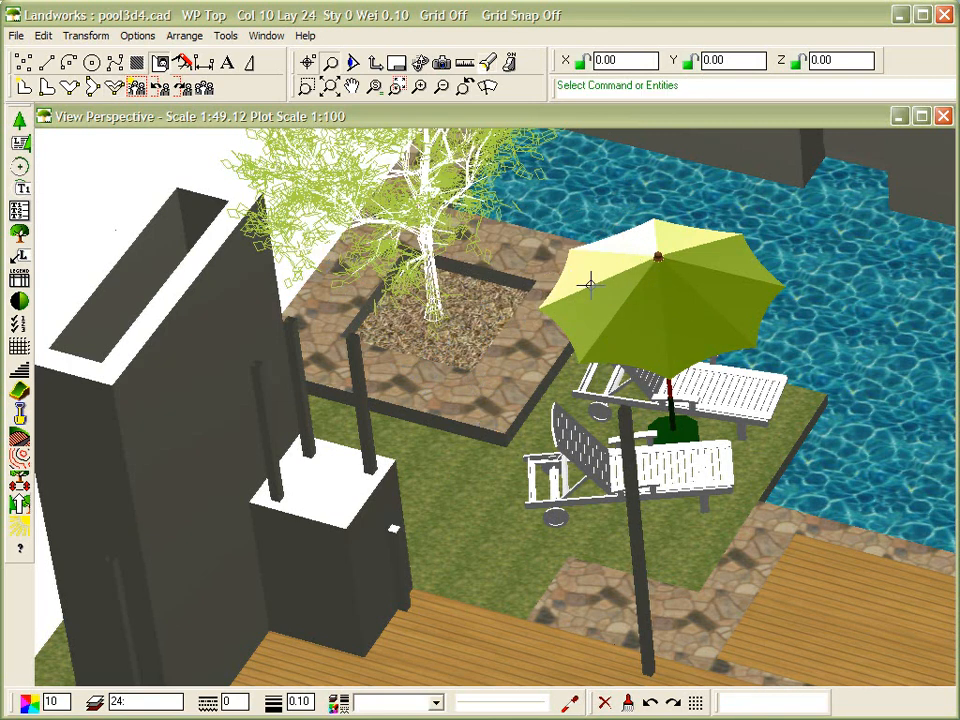
mouse_move(570, 304)
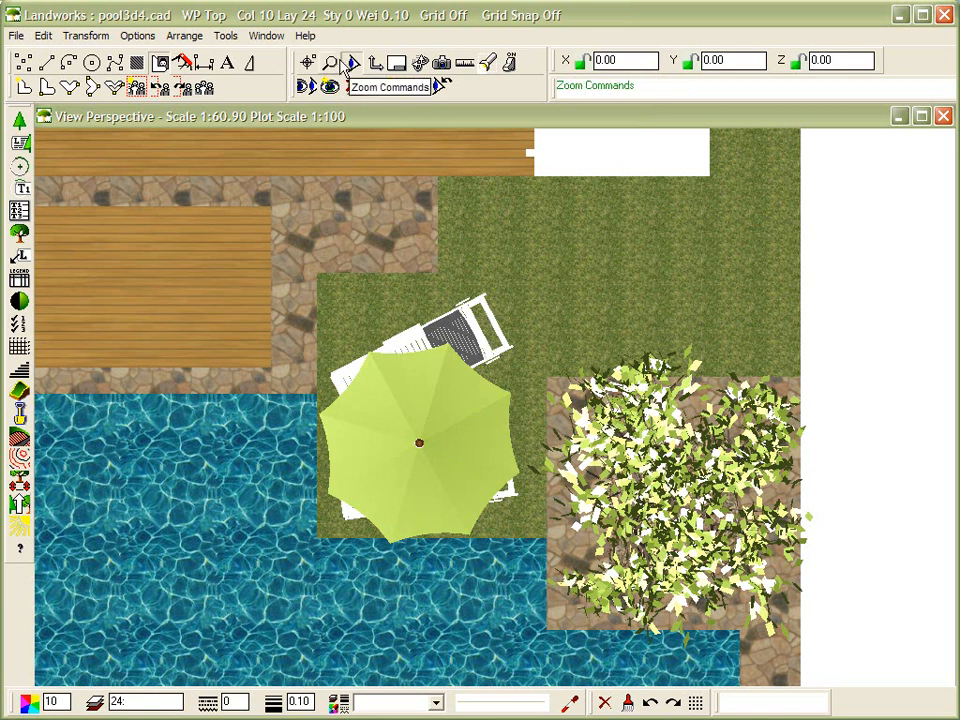
Fit the whole pool landscape in the window with Zoom Extents.
left_click(330, 64)
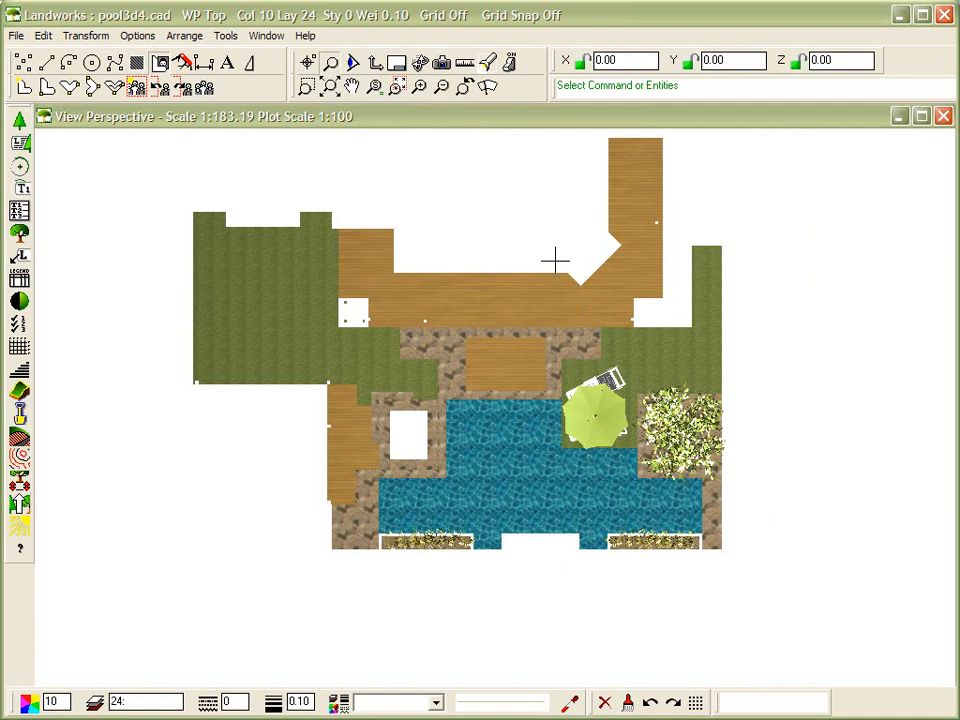
mouse_move(352, 62)
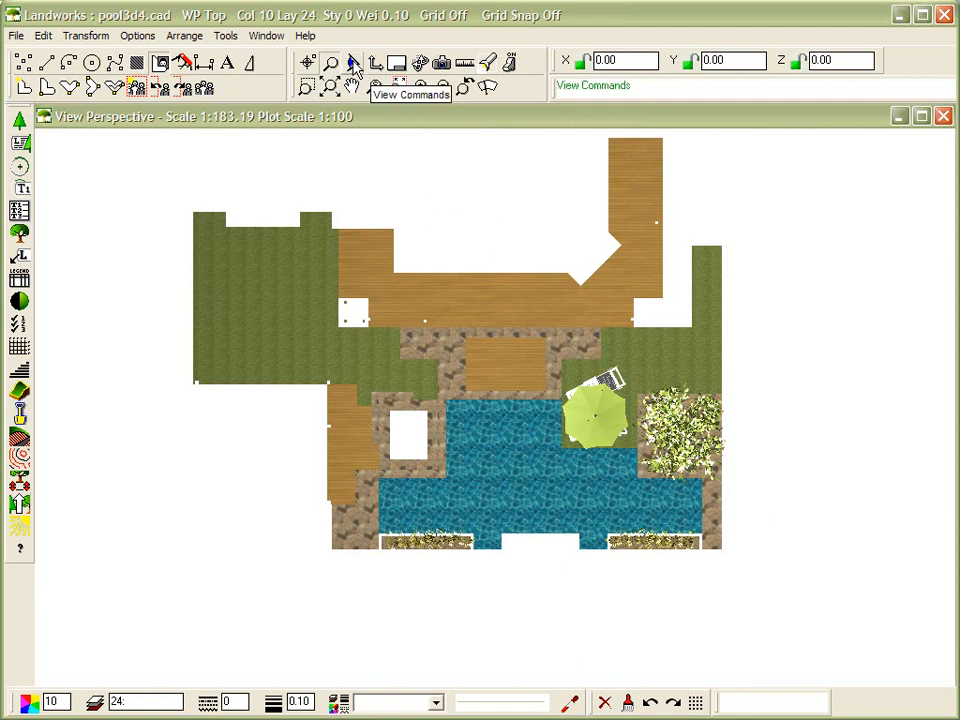
Switch the plan view to perspective projection with a focal distance of 20000.
left_click(266, 36)
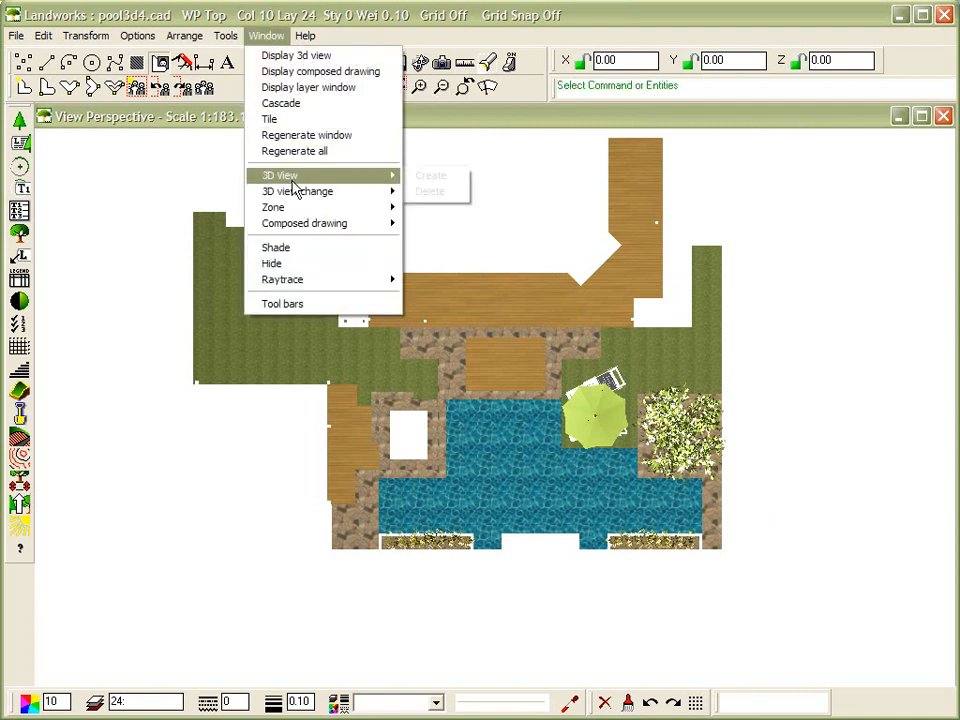
mouse_move(296, 192)
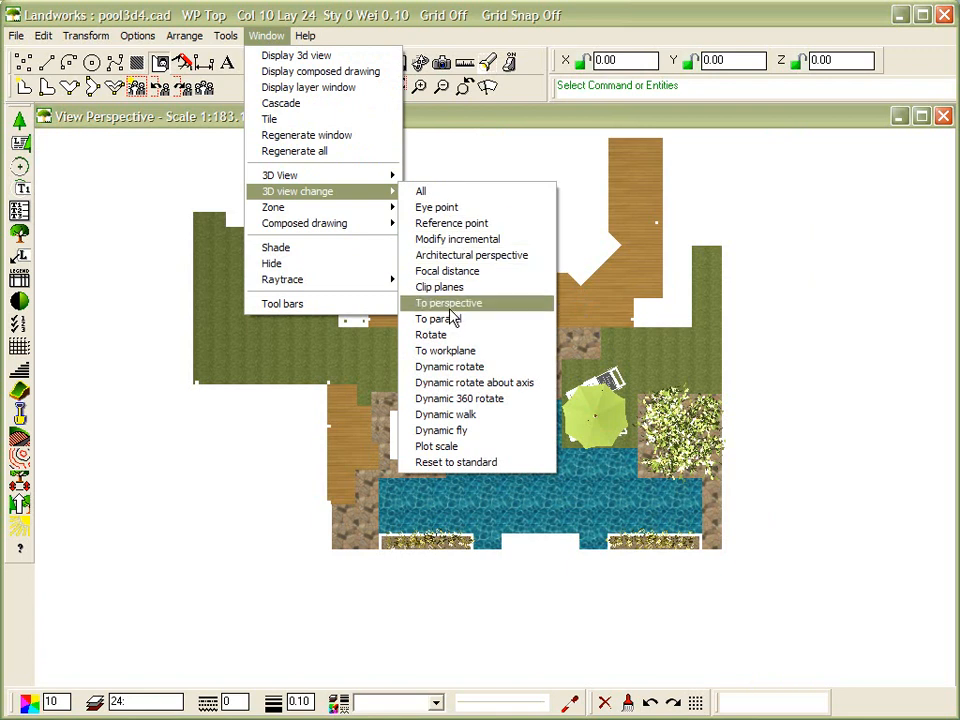
left_click(448, 272)
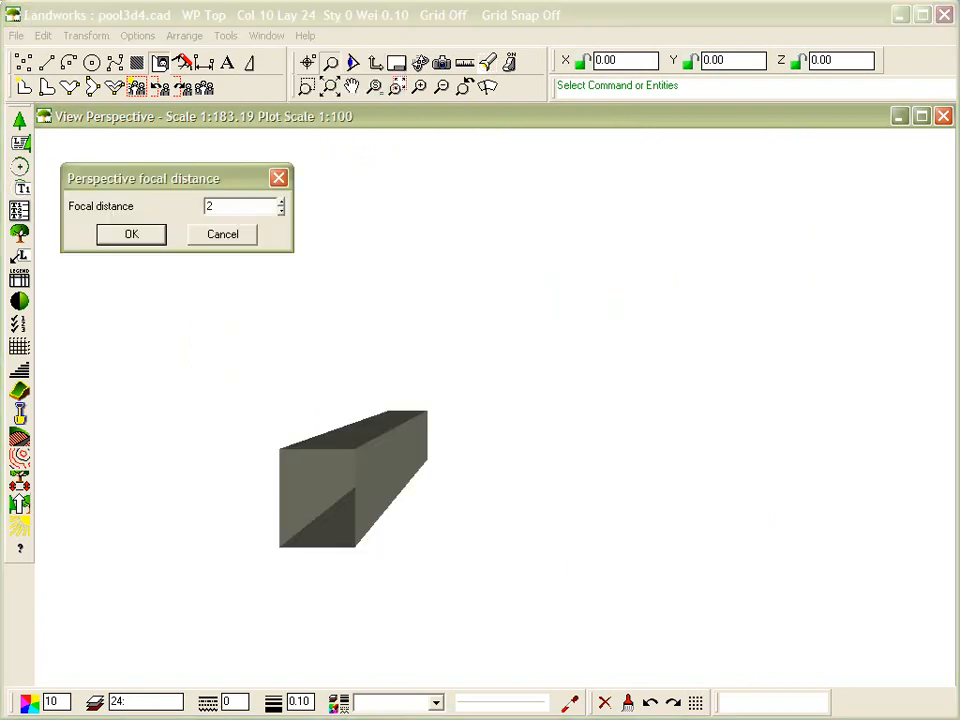
type("20000")
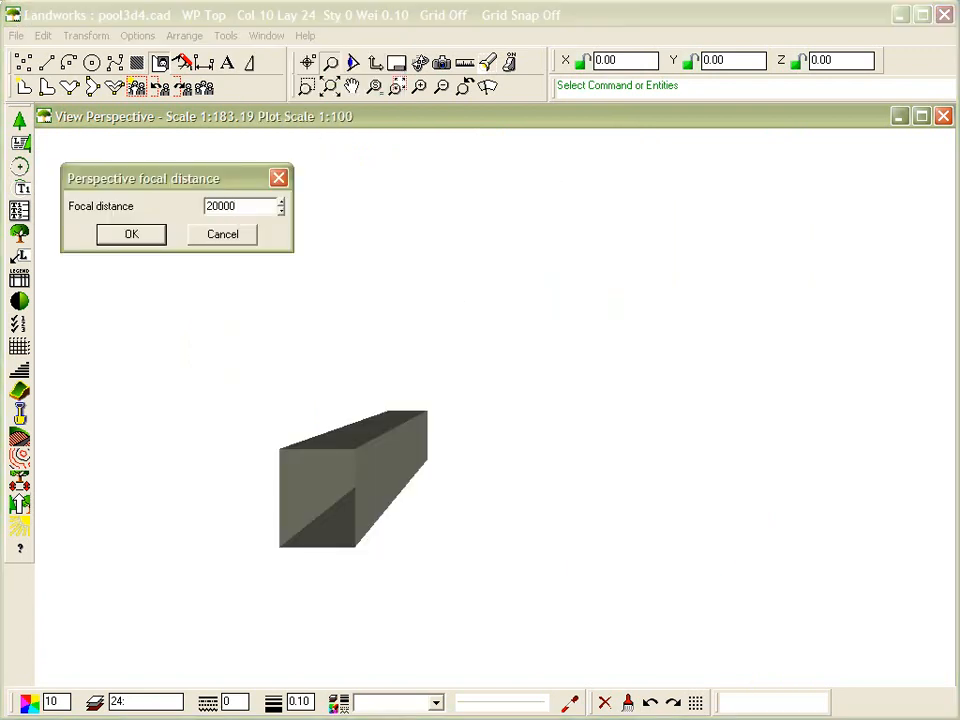
left_click(132, 234)
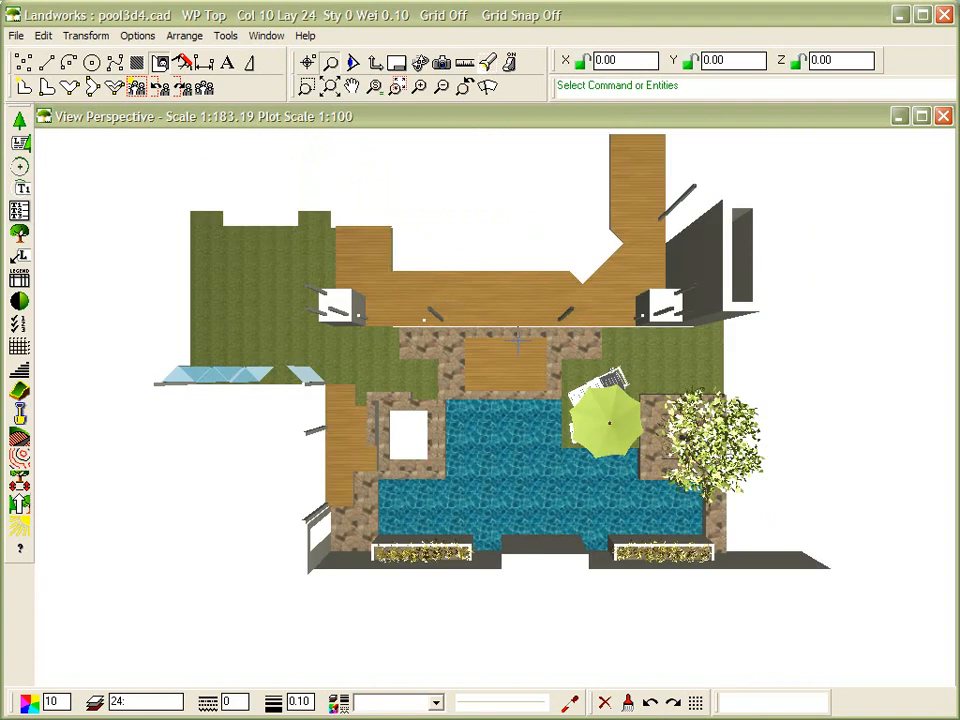